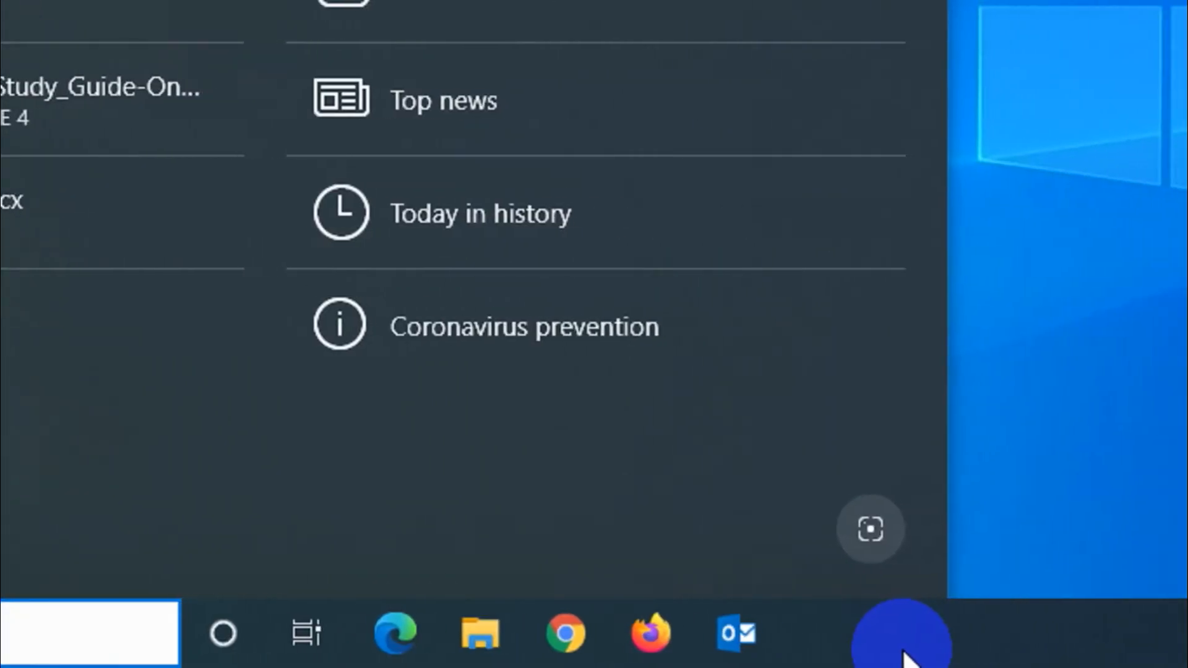
- Search for 'control Panel' and launch Computer Management from its Administrative Tools folder
text(control Panel)
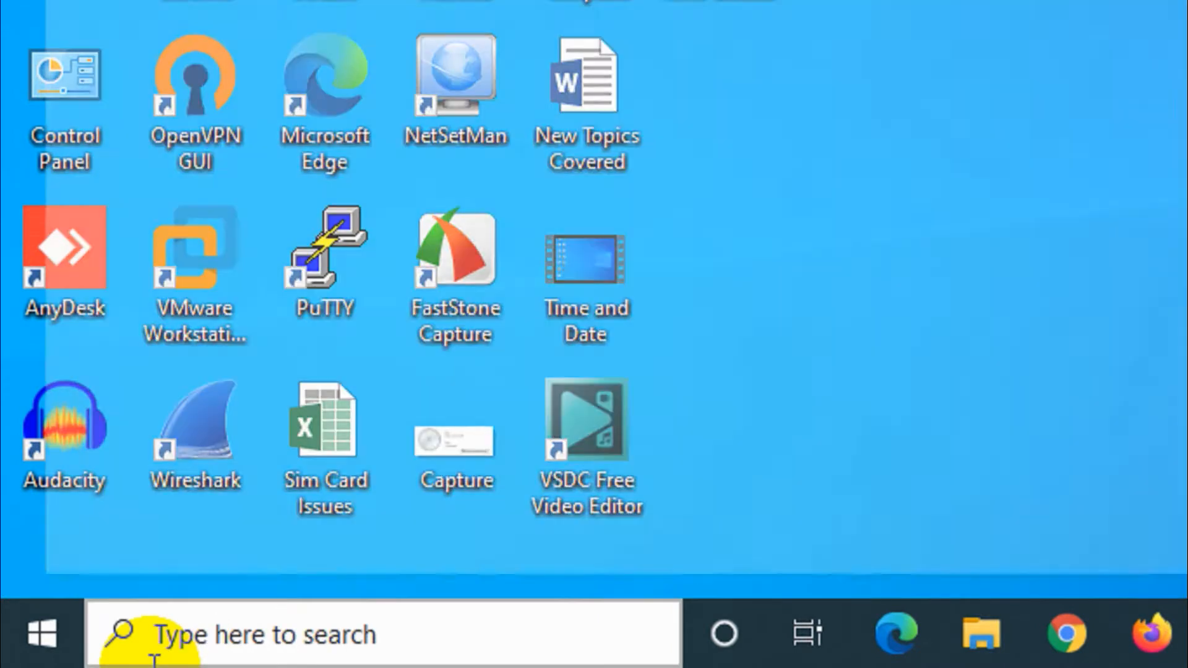
double_click(64, 74)
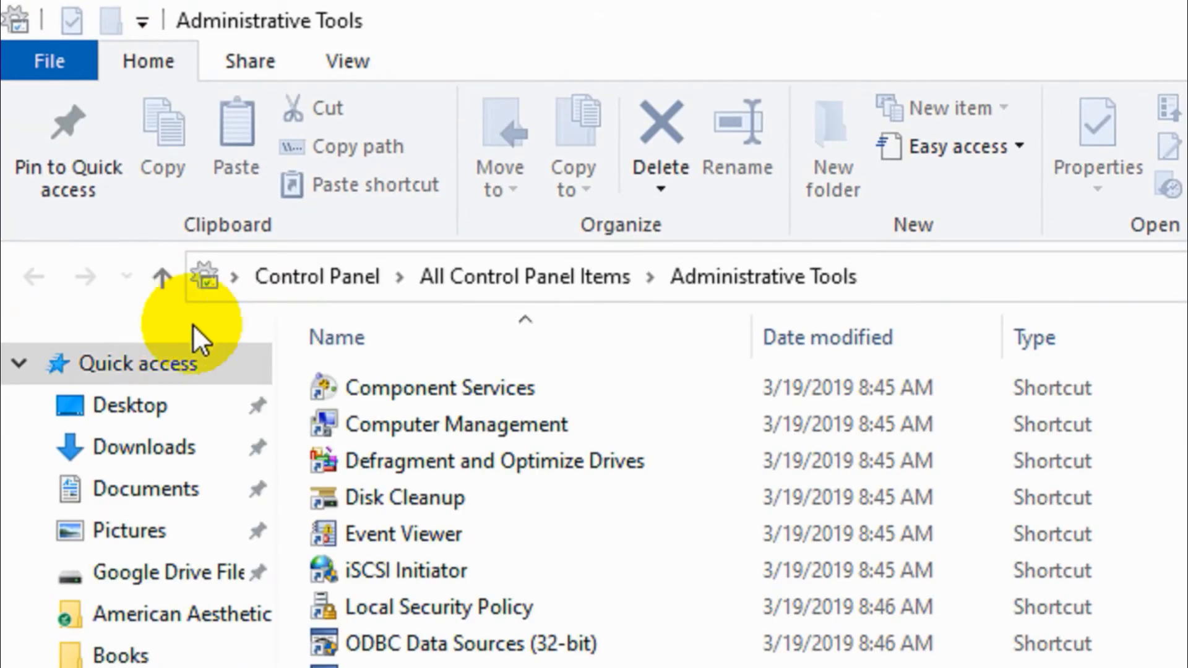
click(455, 423)
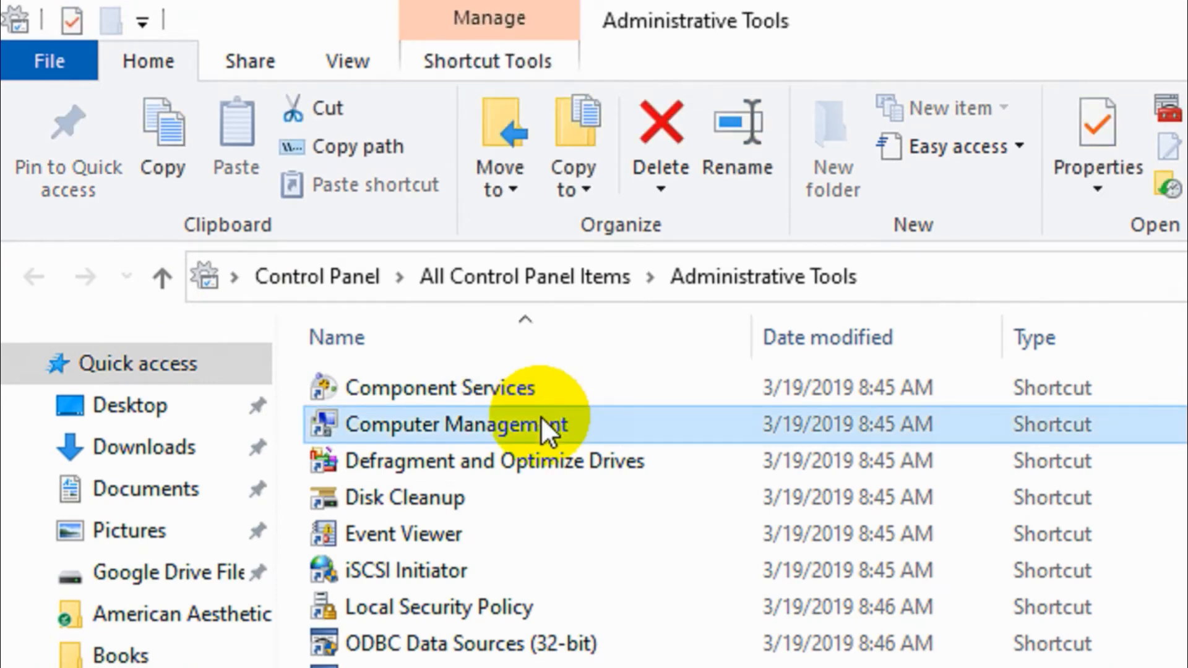
double_click(451, 424)
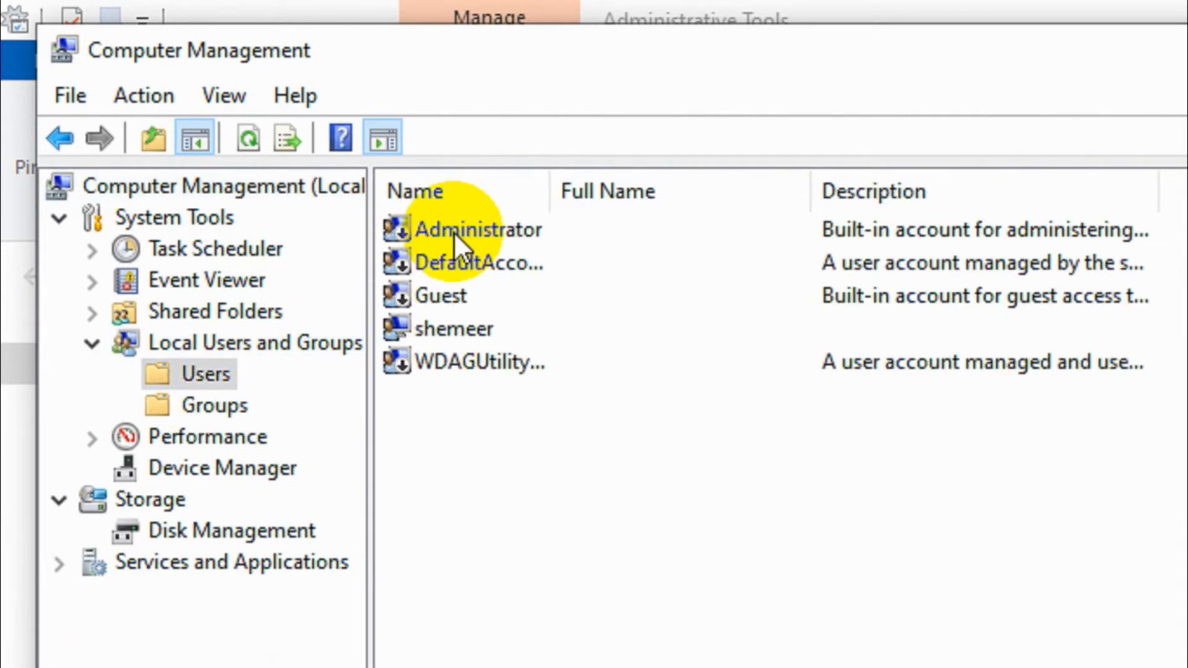
- Use Set Password on Administrator, proceed past the warning, enter and confirm the new password
right_click(476, 229)
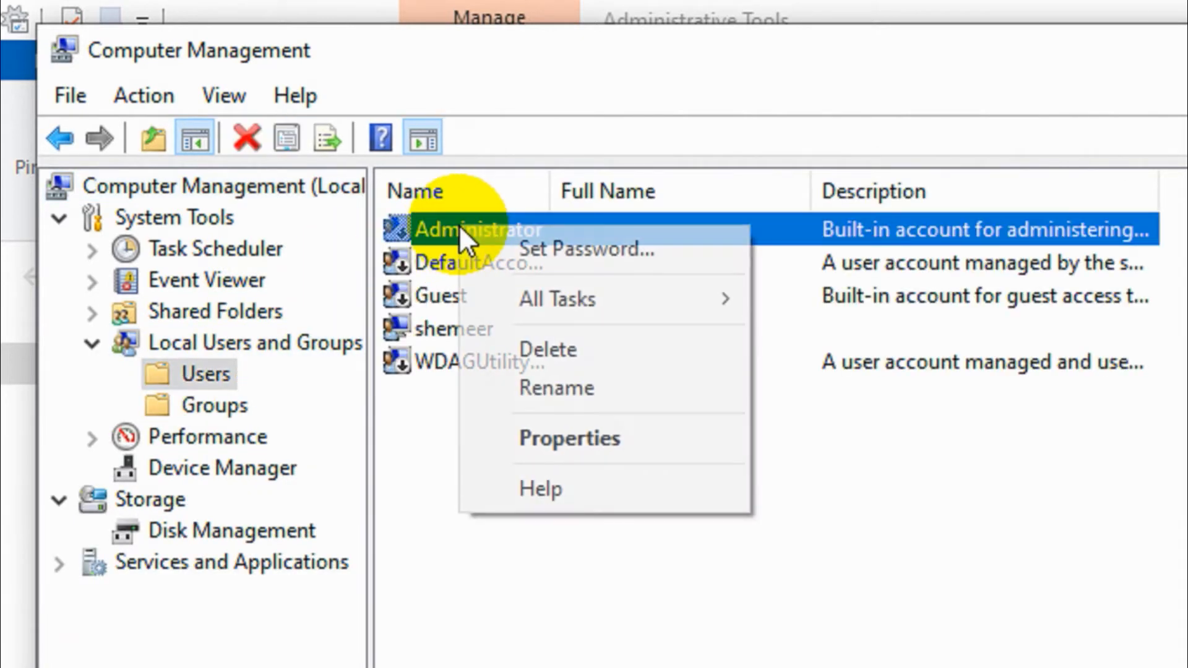
click(584, 249)
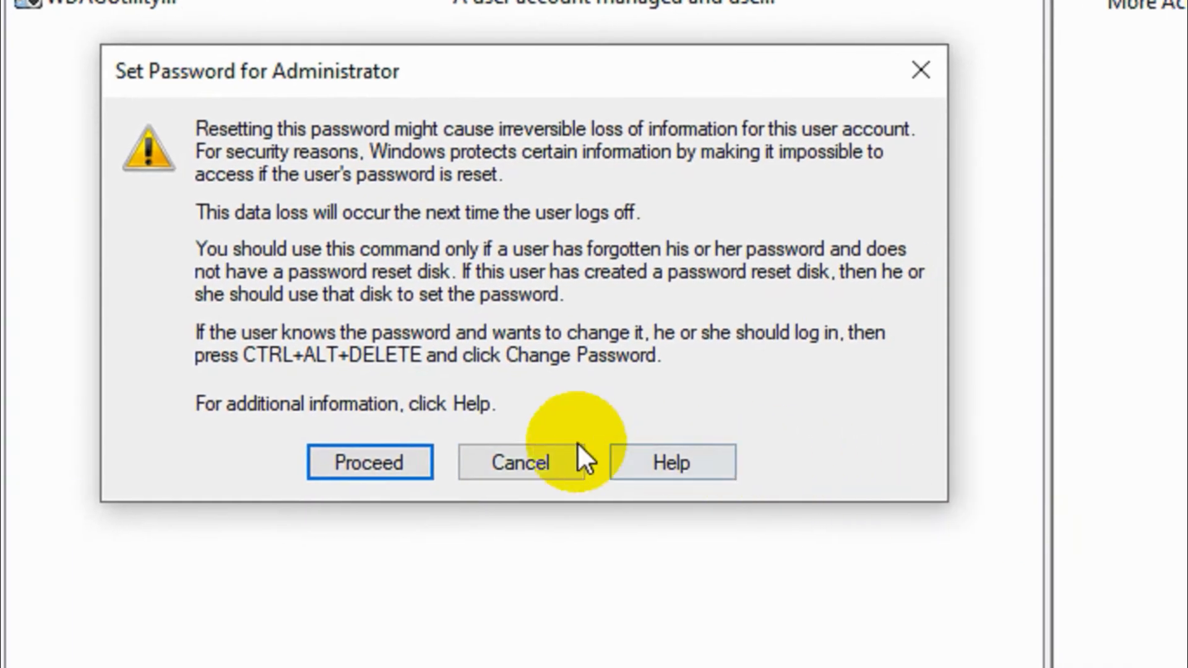
click(369, 462)
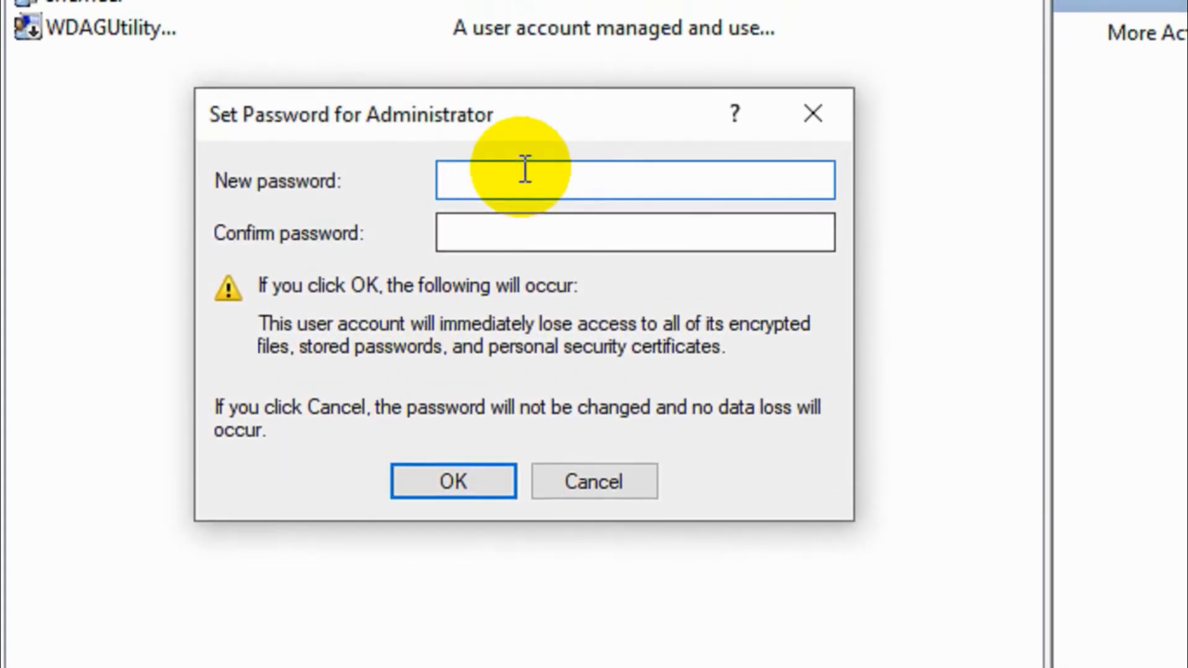
text(•)
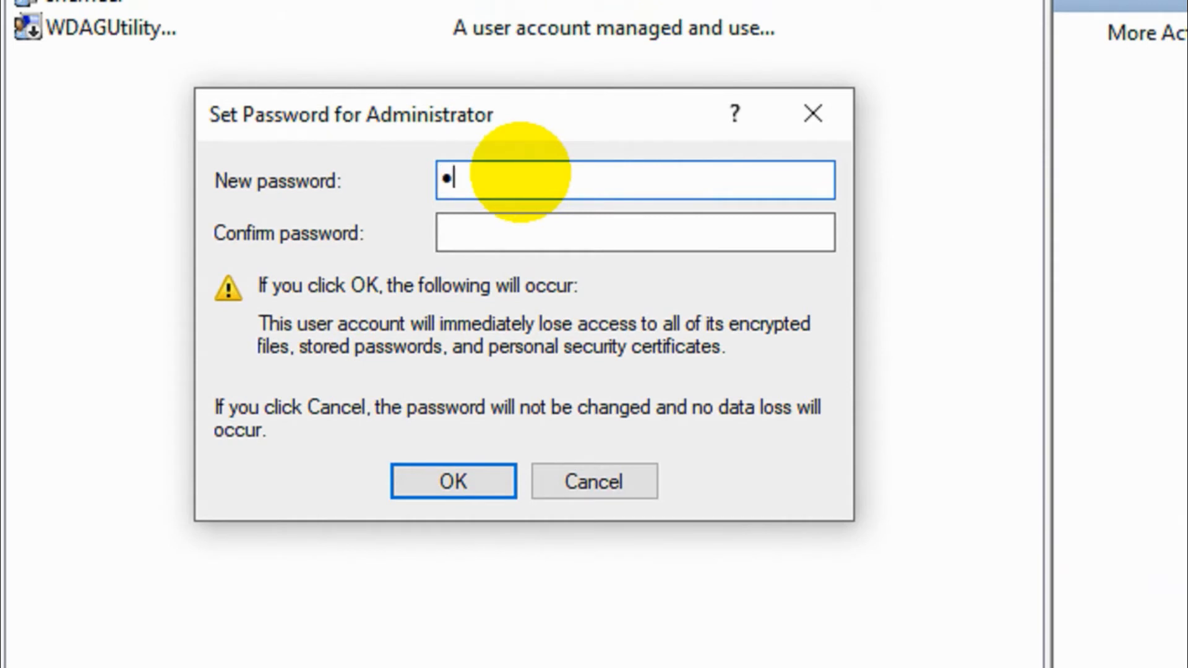
text(•)
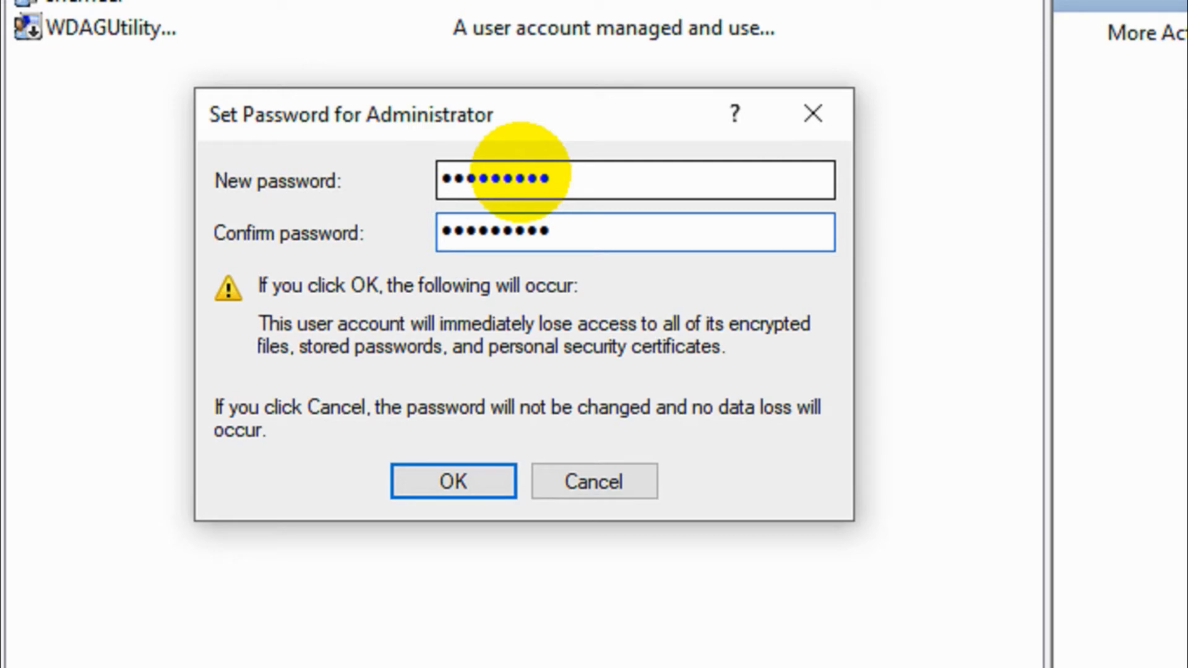
click(452, 482)
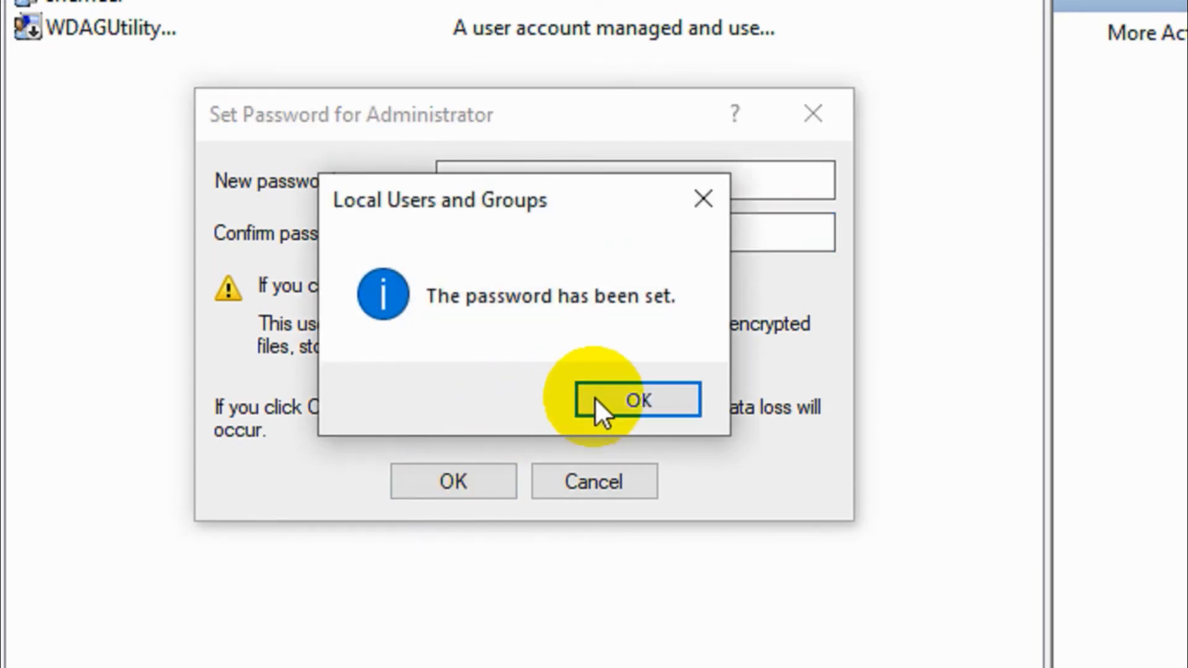
click(638, 400)
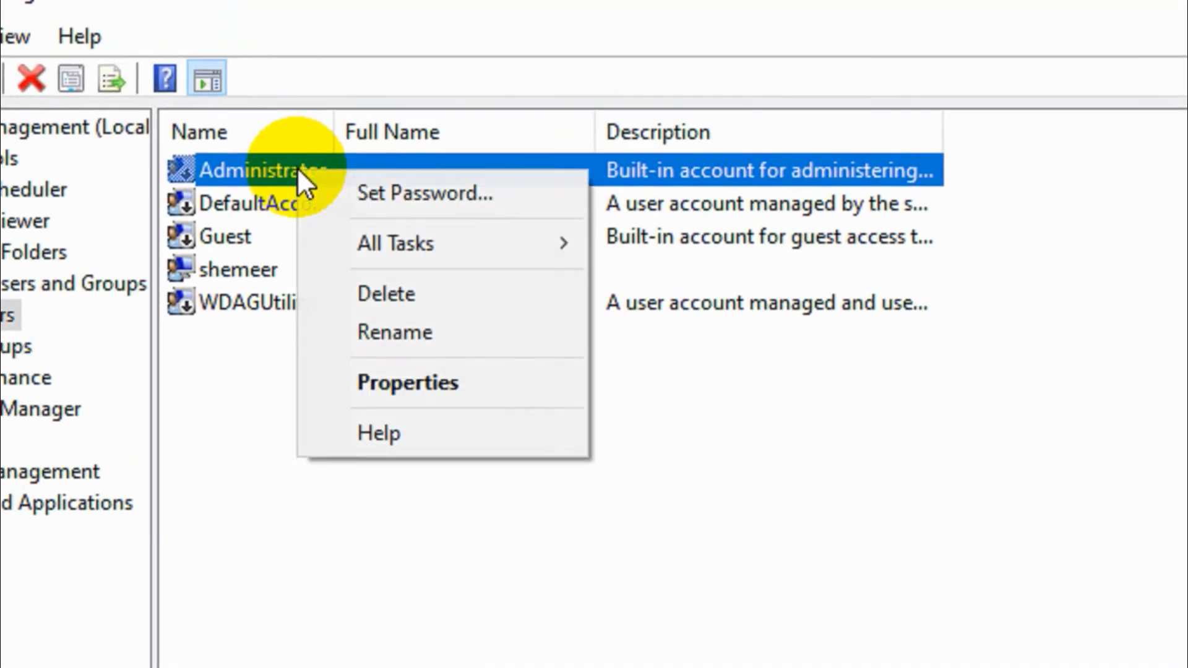
- Clear 'Account is disabled' in Administrator Properties, save, then select the Guest account
click(407, 382)
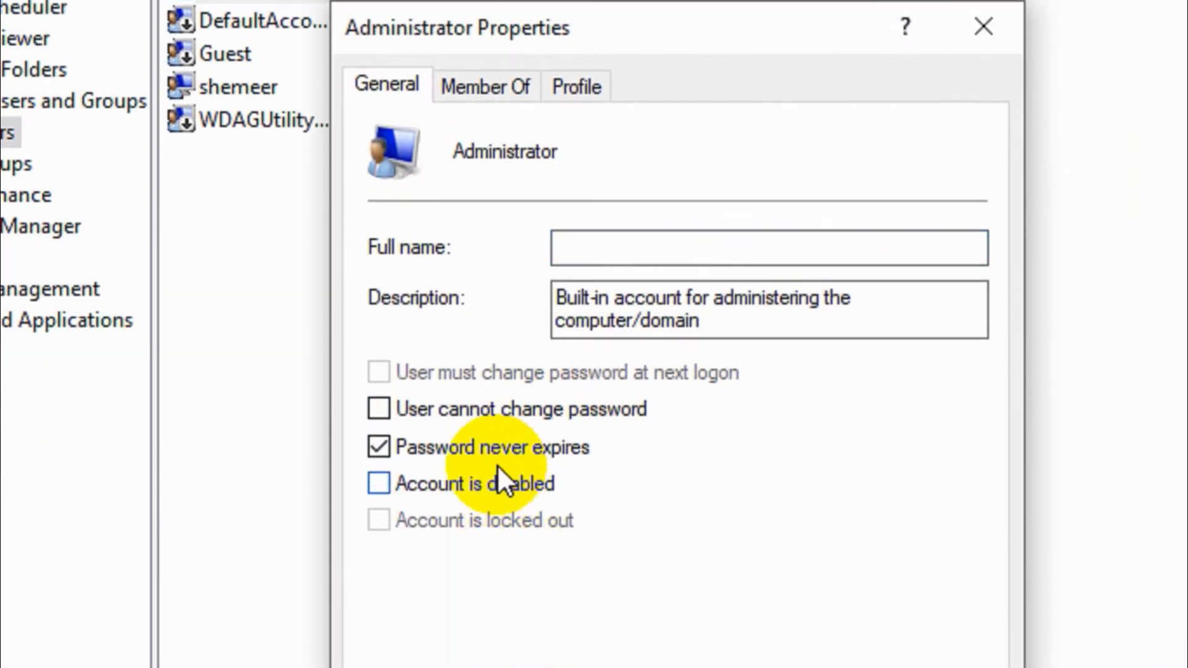
mouse_move(492, 386)
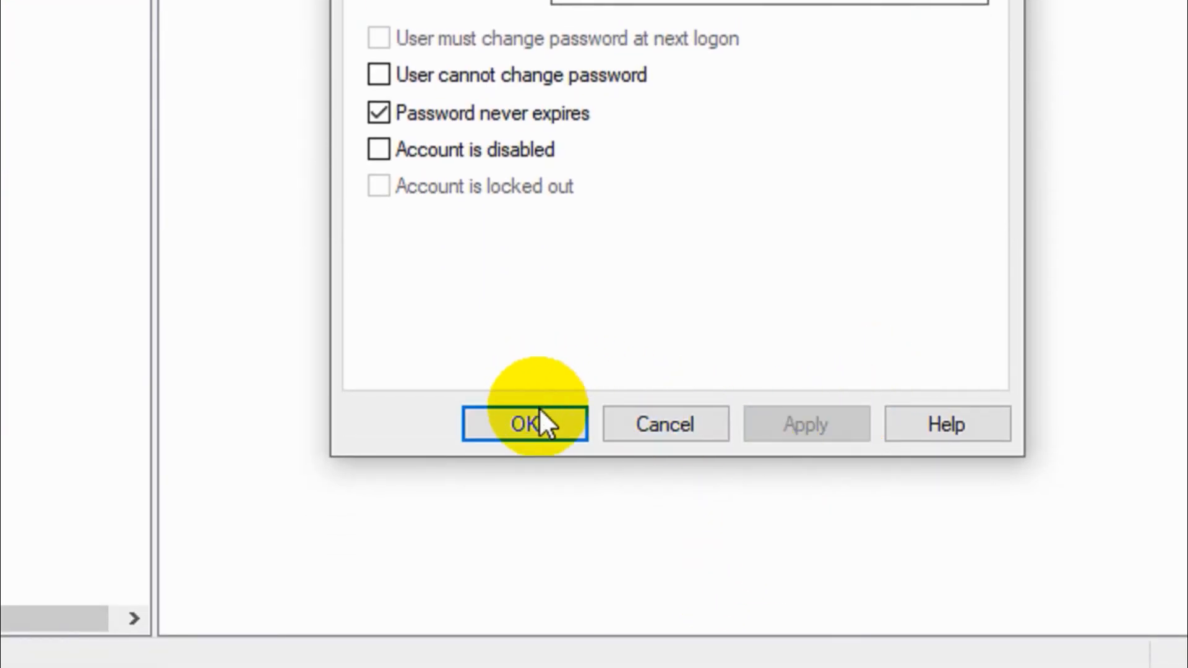
click(523, 423)
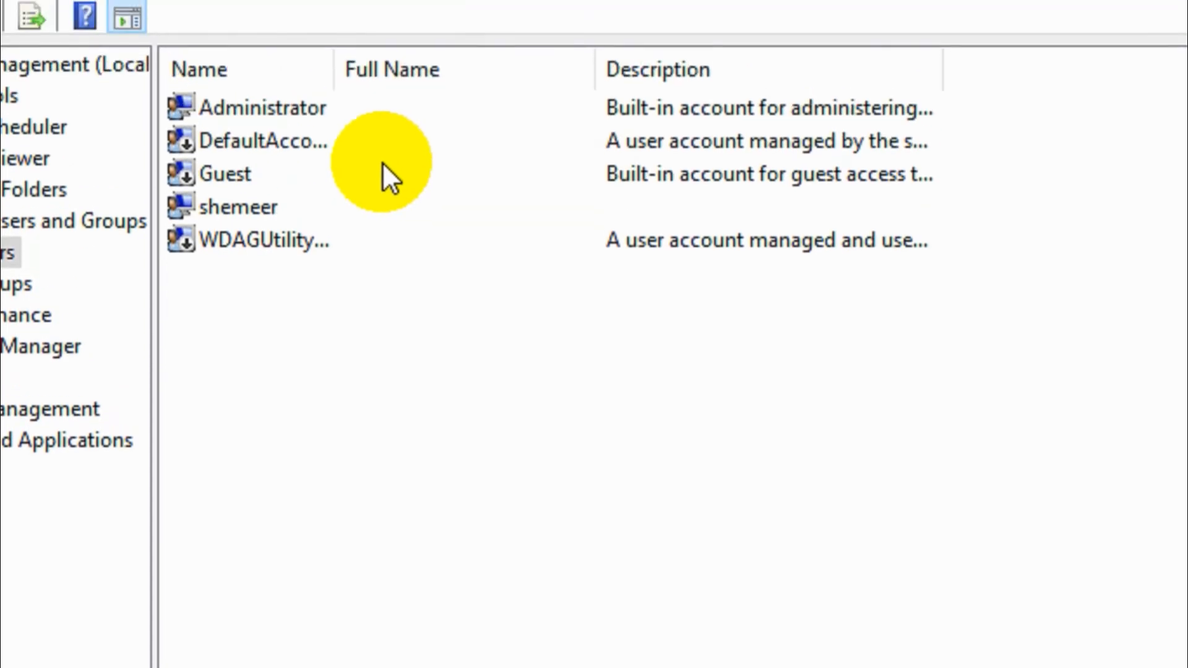
click(239, 184)
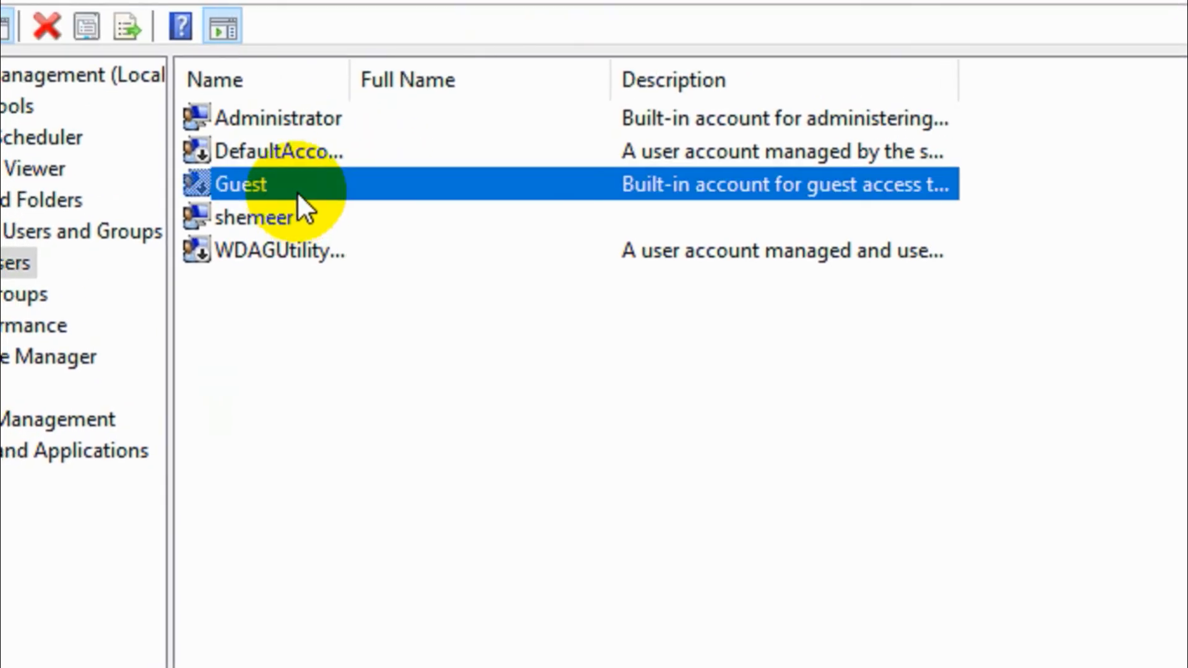
mouse_move(310, 193)
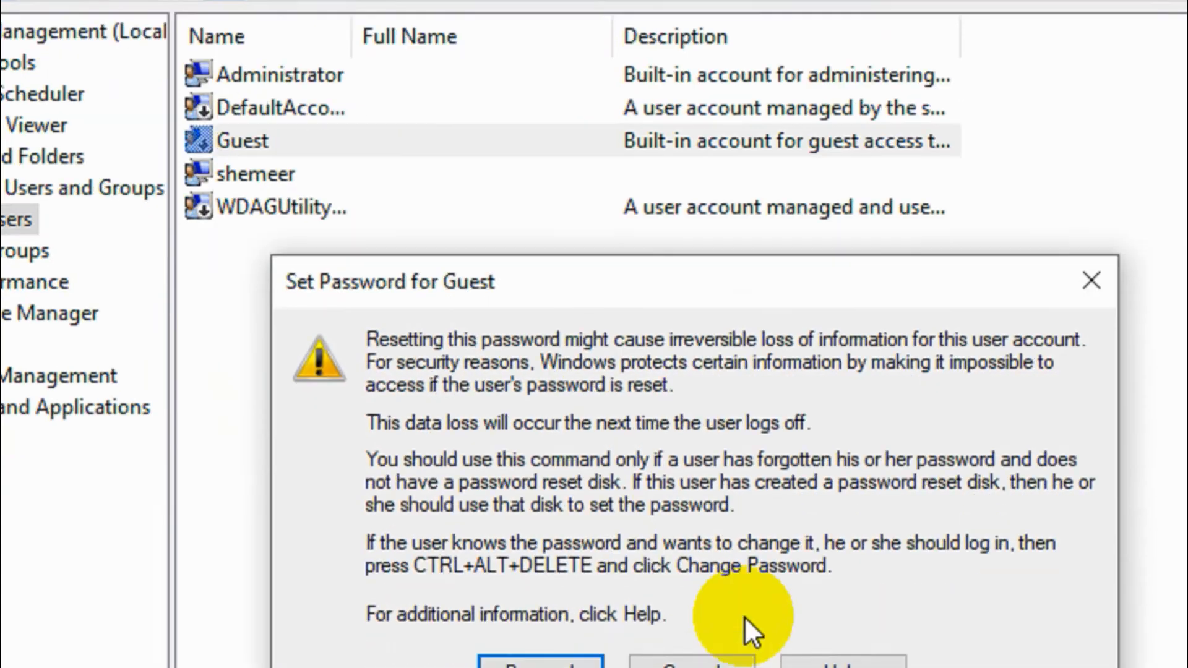
click(687, 665)
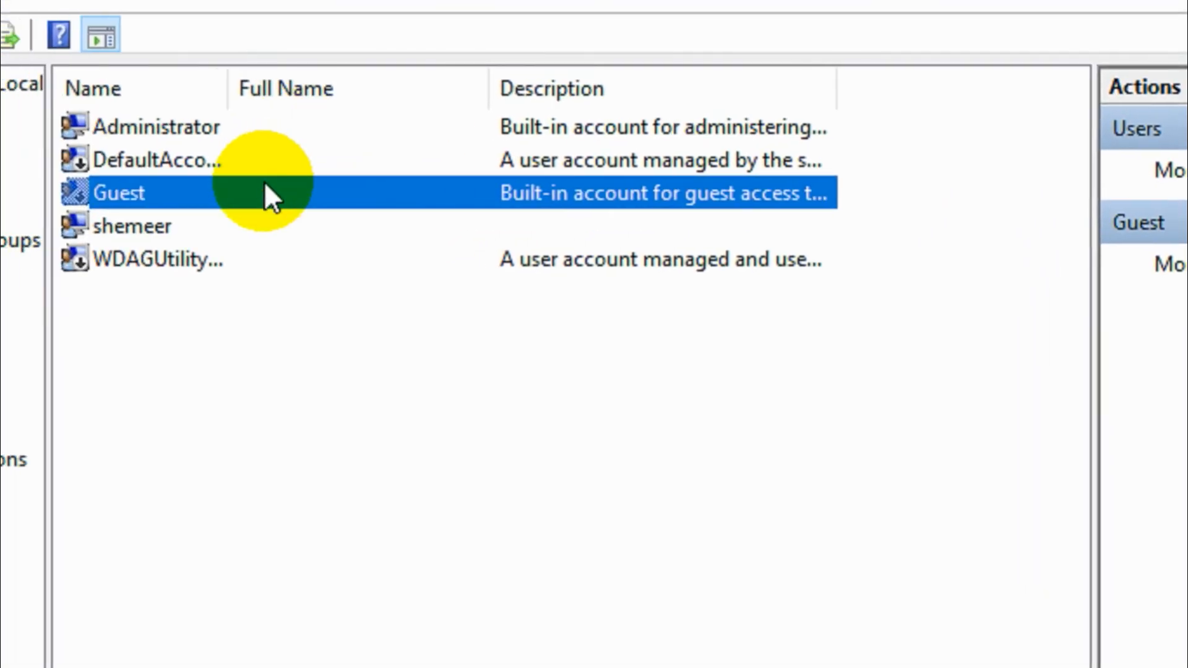
- Clear 'Account is disabled' in Guest Properties, save, and close Administrative Tools
double_click(117, 193)
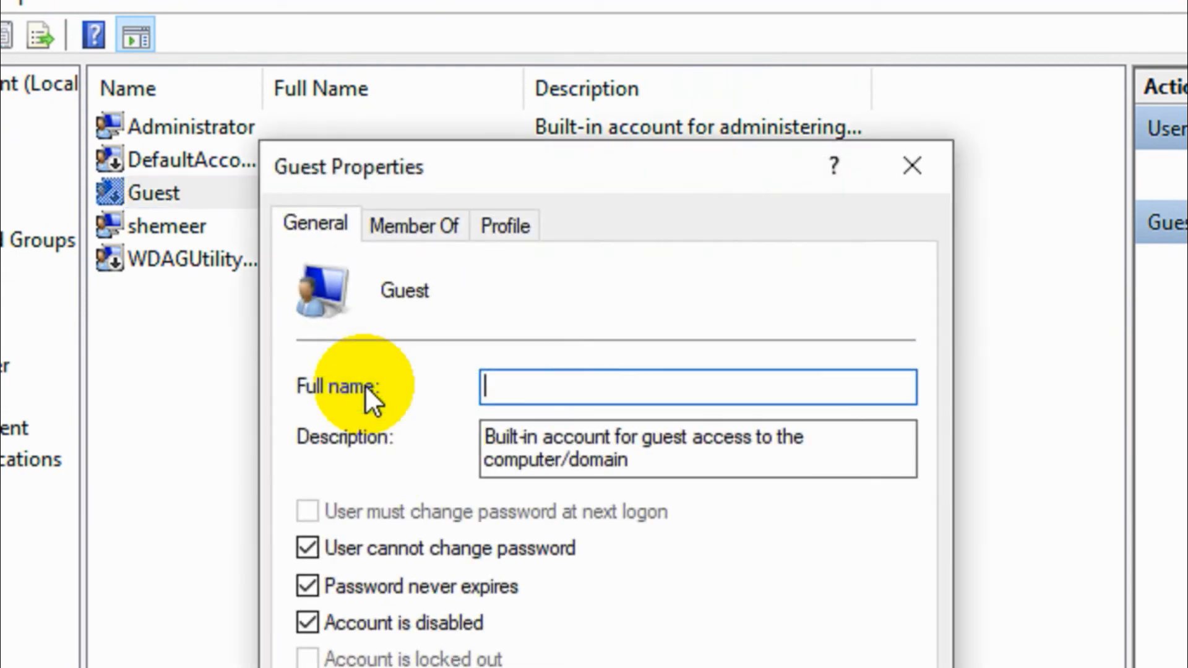
click(307, 623)
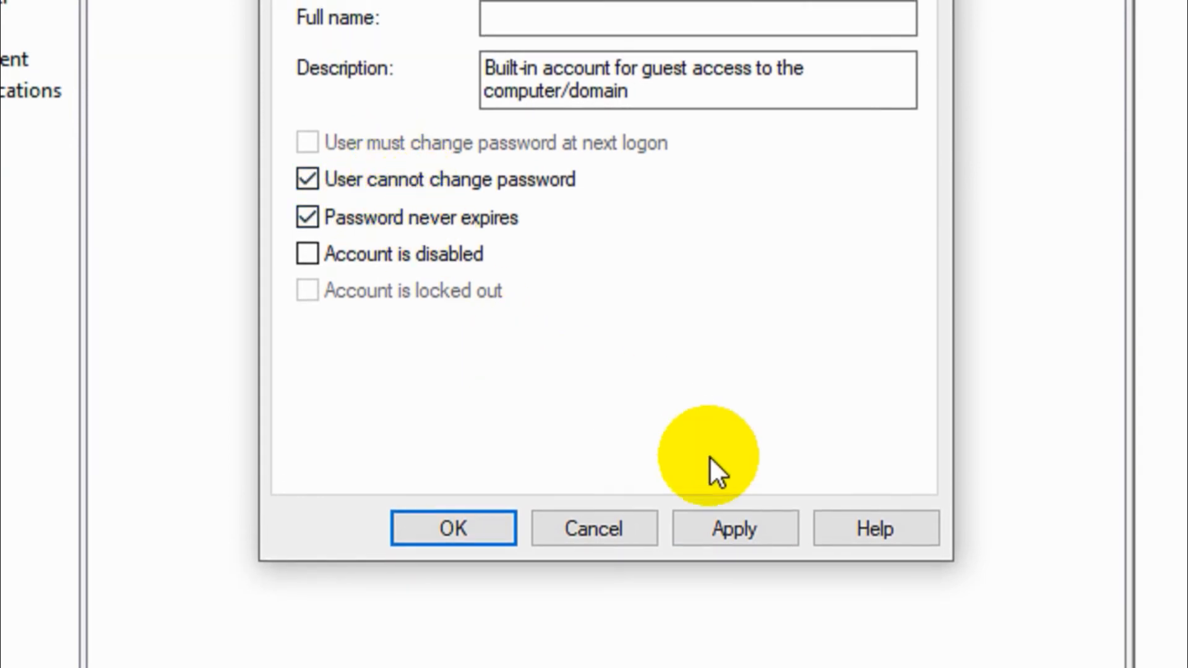
click(452, 528)
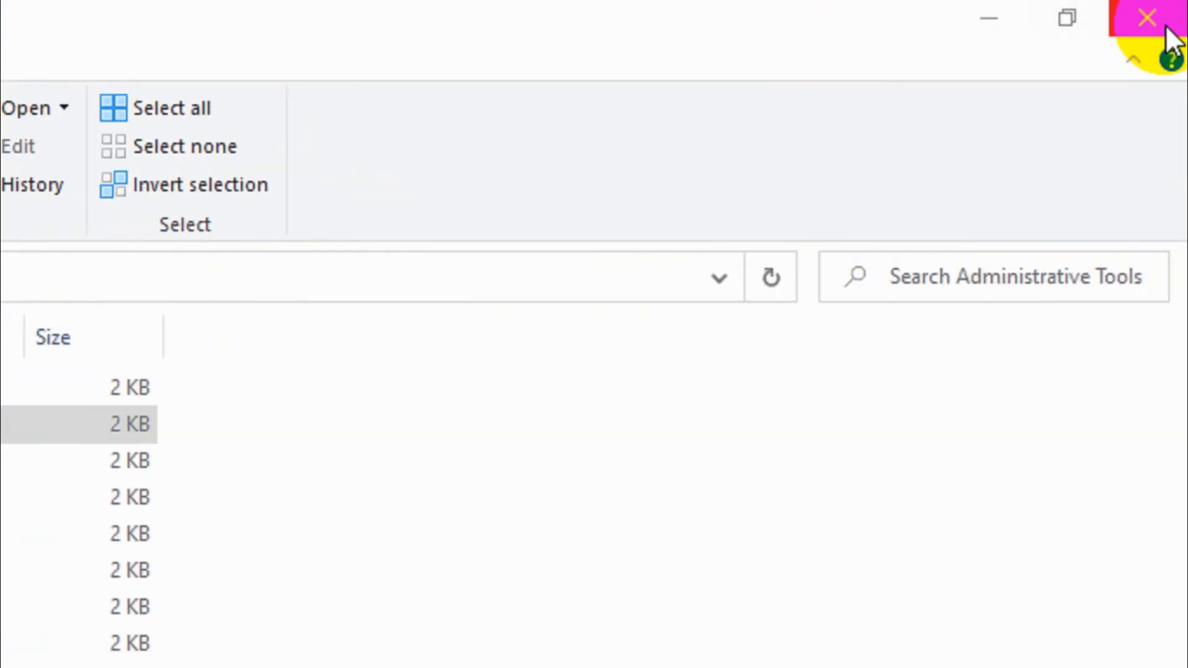
click(1144, 17)
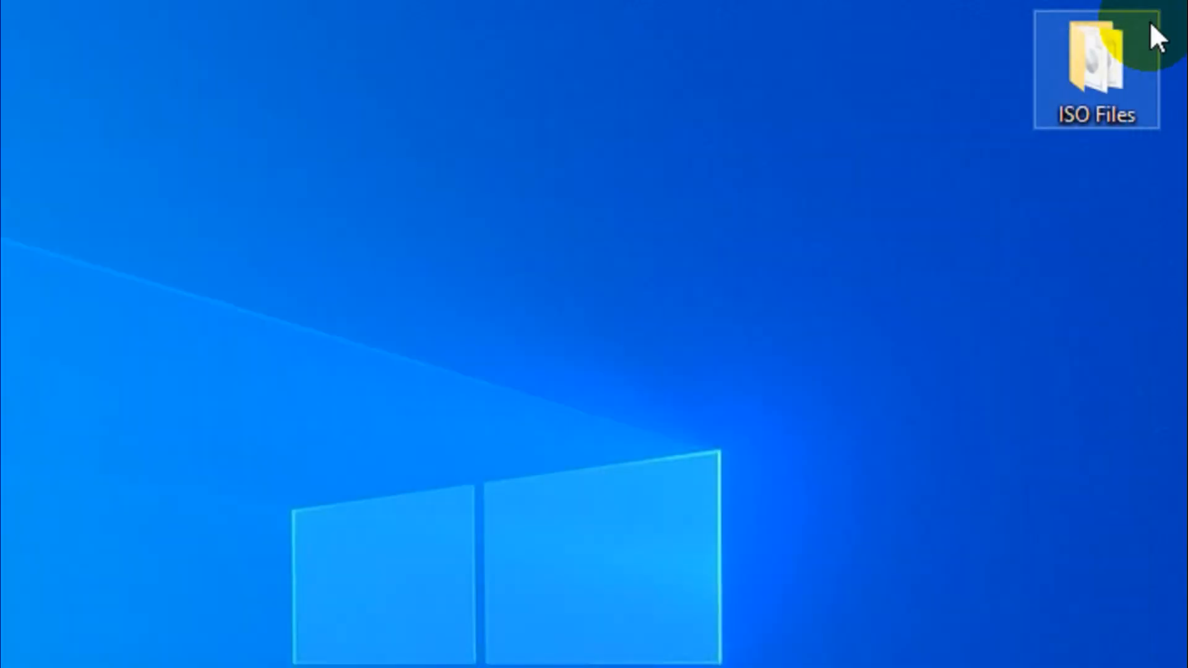